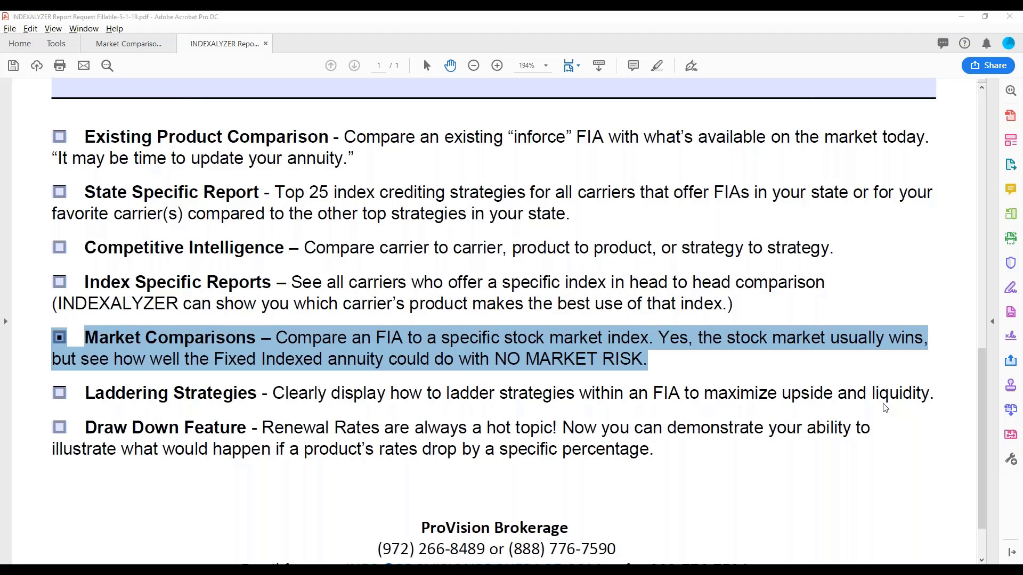
{"action": "mouse_move", "coordinate": [551, 357]}
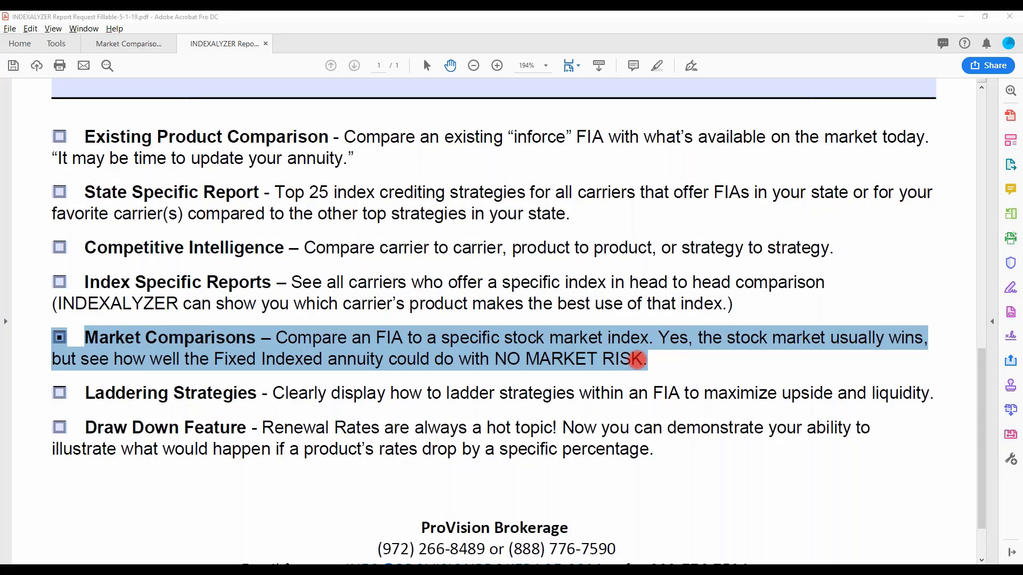
{"action": "mouse_move", "coordinate": [775, 349]}
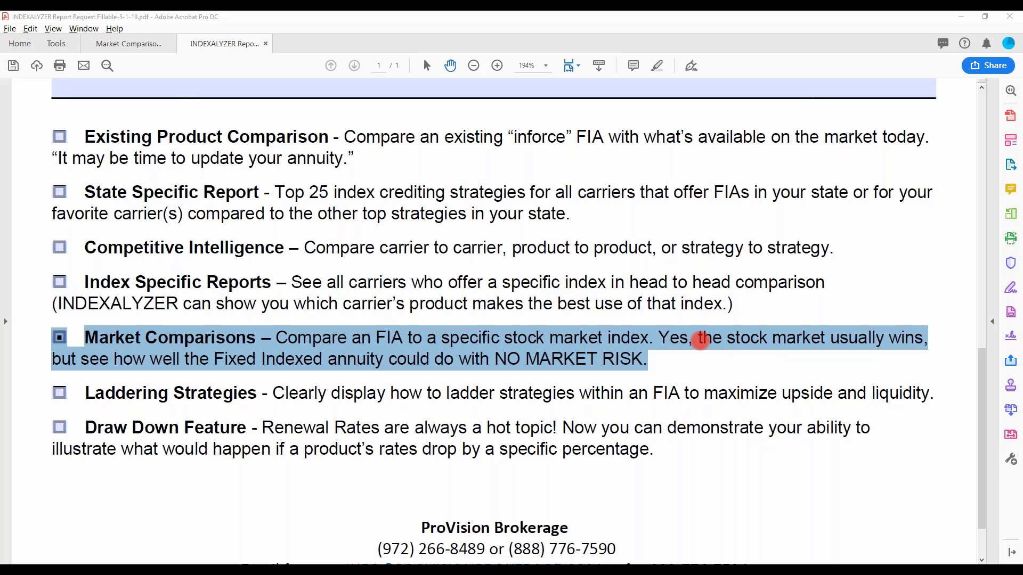
{"action": "mouse_move", "coordinate": [628, 367]}
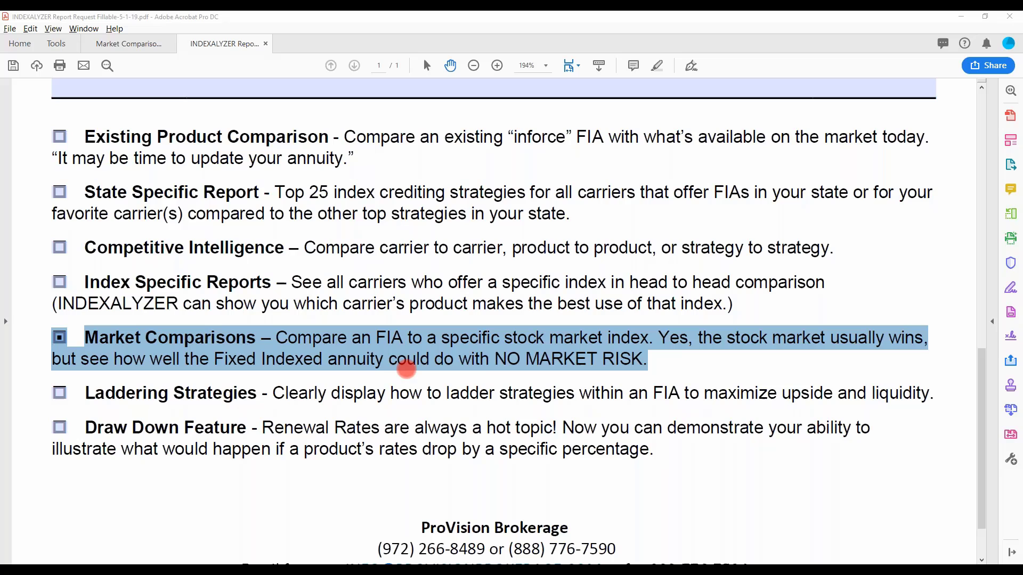
{"action": "mouse_move", "coordinate": [588, 377]}
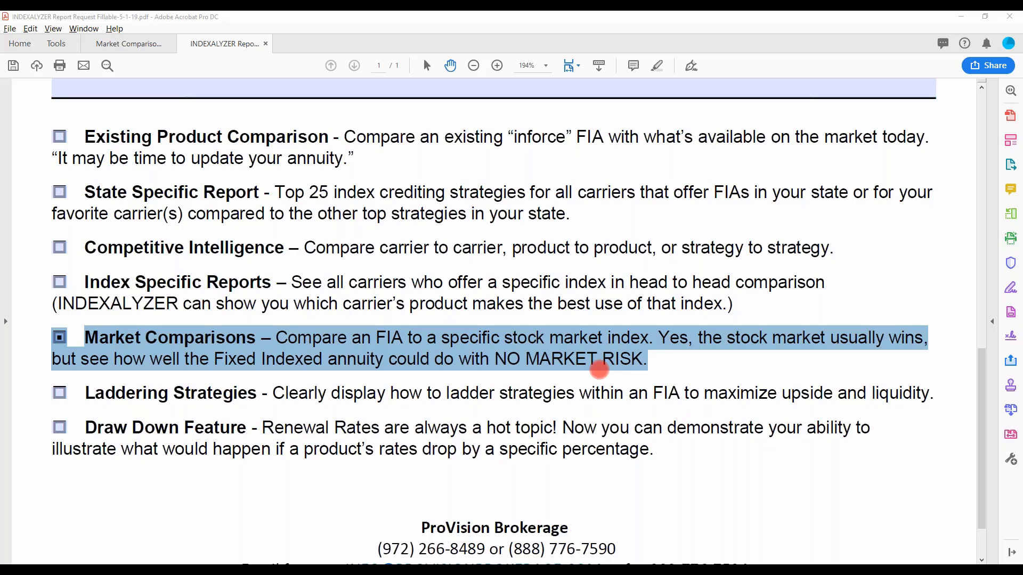
{"action": "mouse_move", "coordinate": [892, 384]}
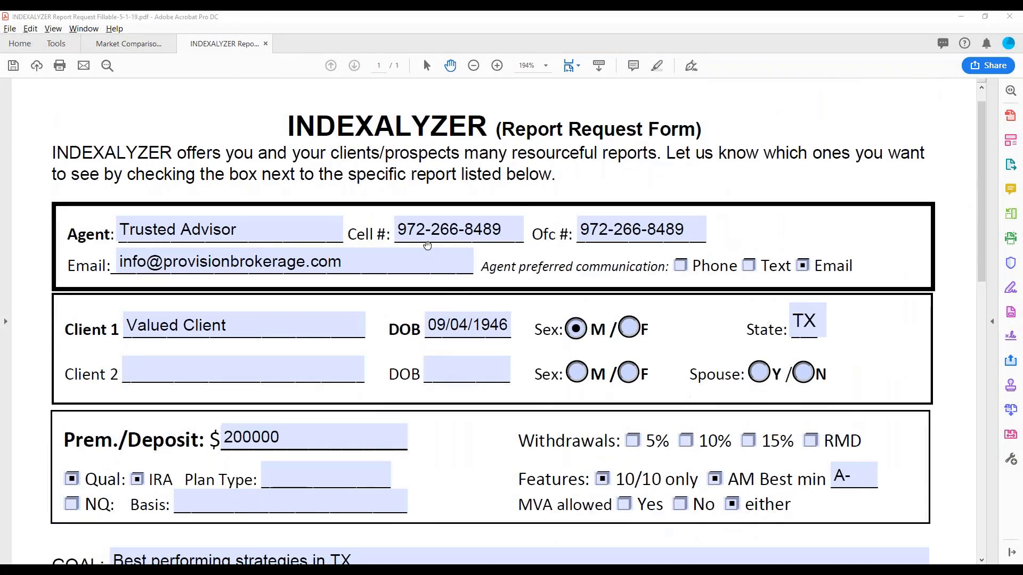
{"action": "mouse_move", "coordinate": [535, 319]}
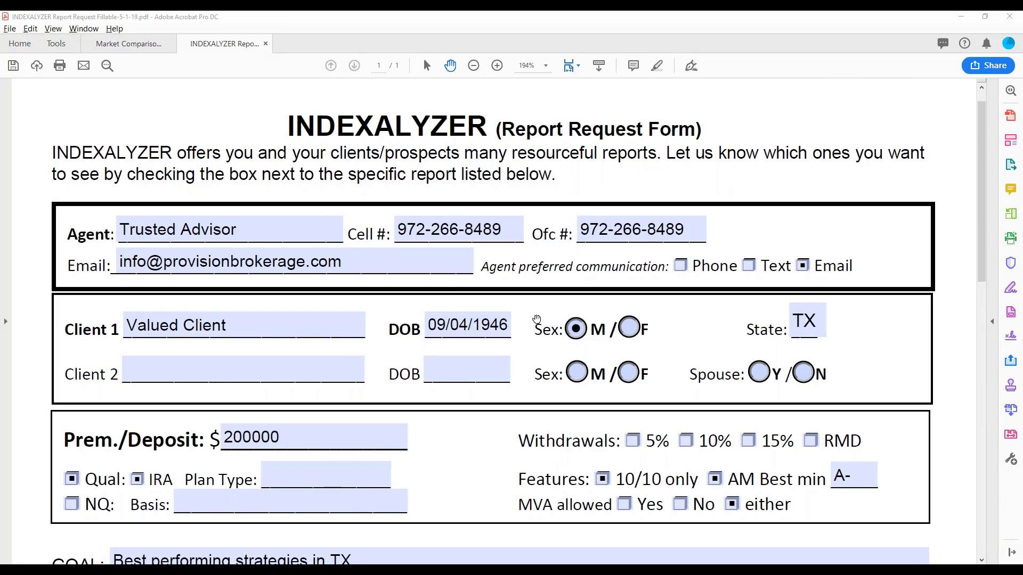
- Review the filled form's agent, client, premium and goal sections, then bring up the window switcher
{"action": "scroll", "scroll_direction": "down", "scroll_amount": 3}
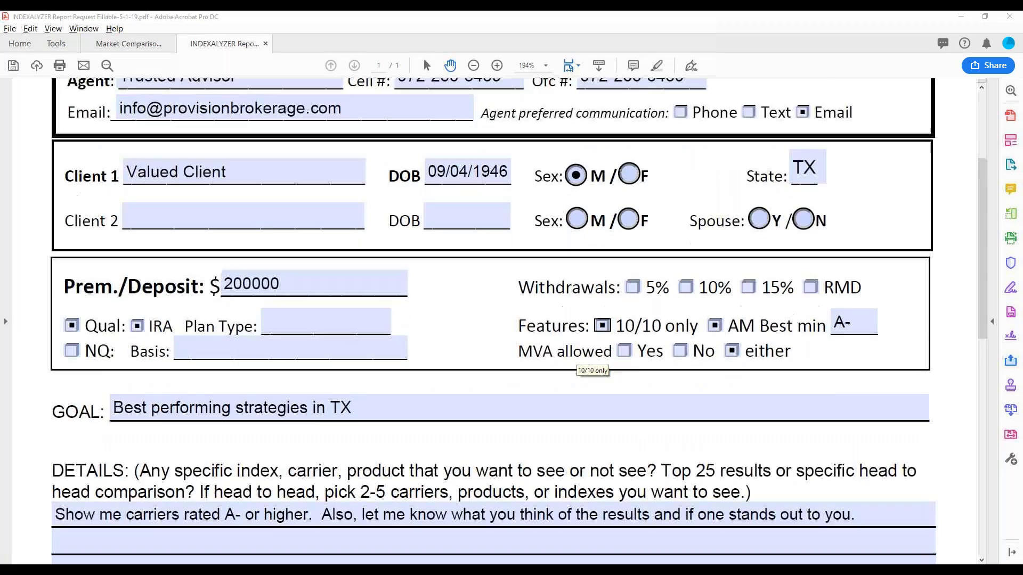
{"action": "scroll", "scroll_direction": "down", "scroll_amount": 3}
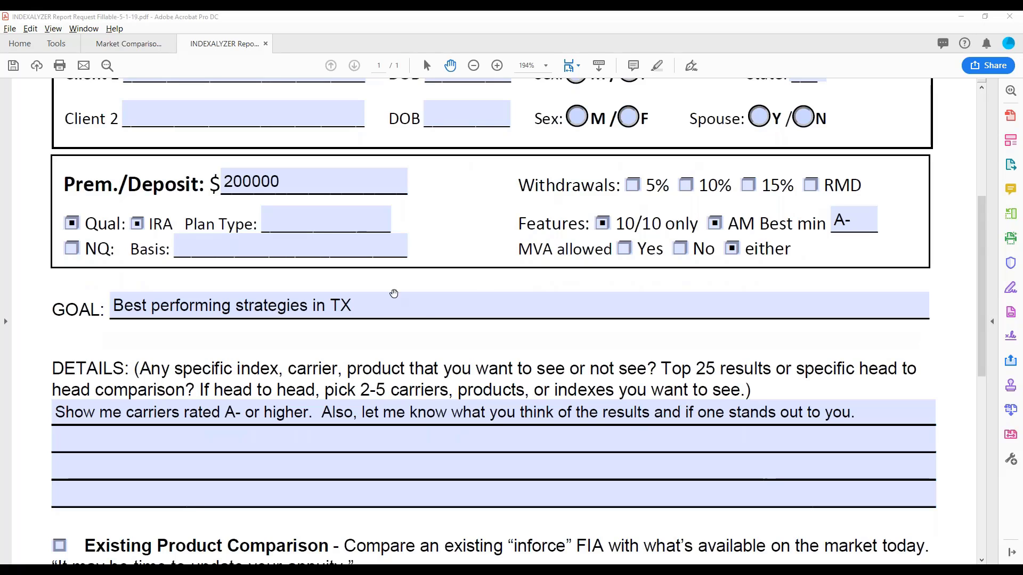
{"action": "left_click", "coordinate": [478, 305]}
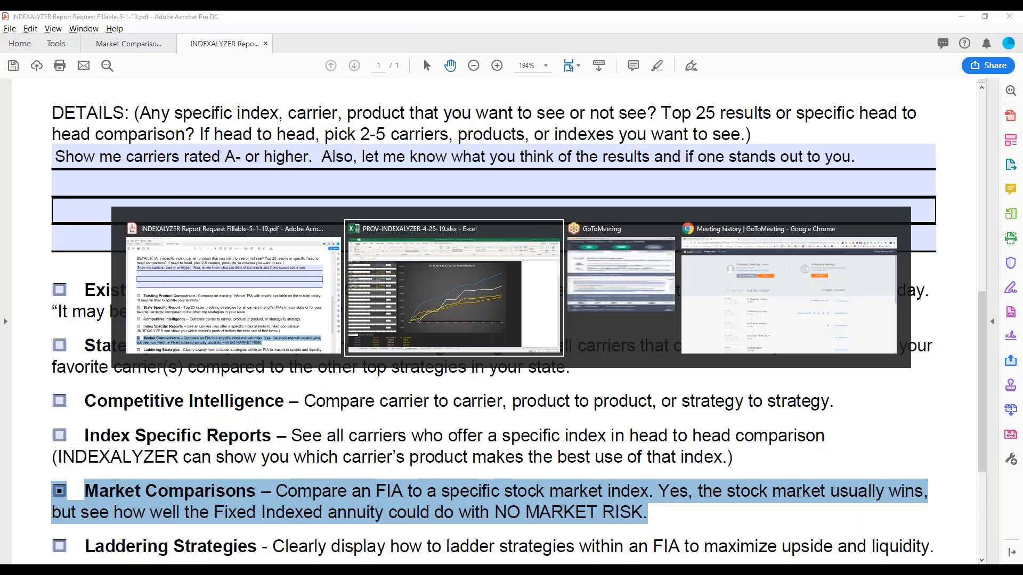
- Switch to the PROV-INDEXALYZER workbook and review its 10-year back-tested chart and $100,000 table
{"action": "left_click", "coordinate": [455, 287]}
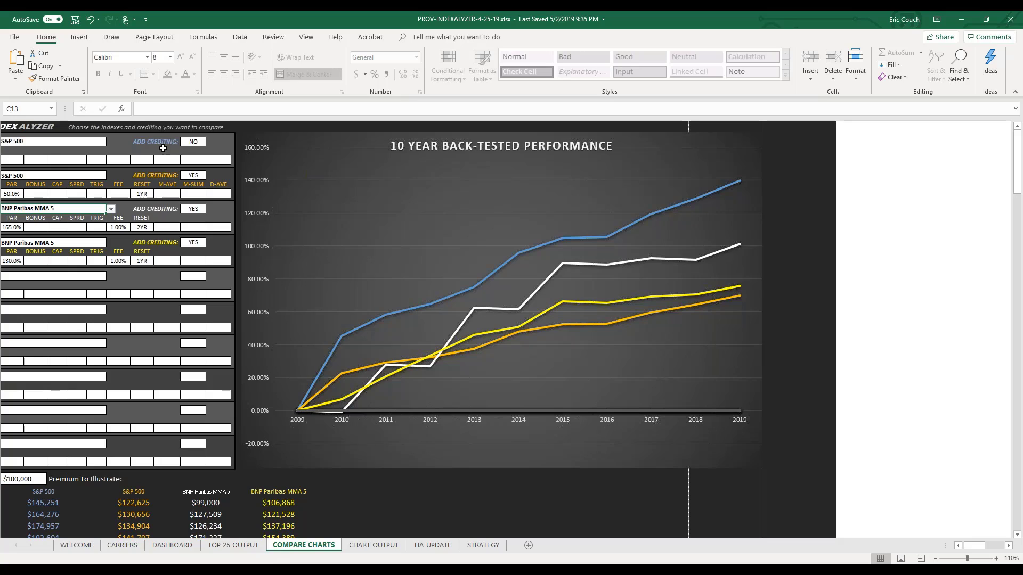
{"action": "mouse_move", "coordinate": [678, 193]}
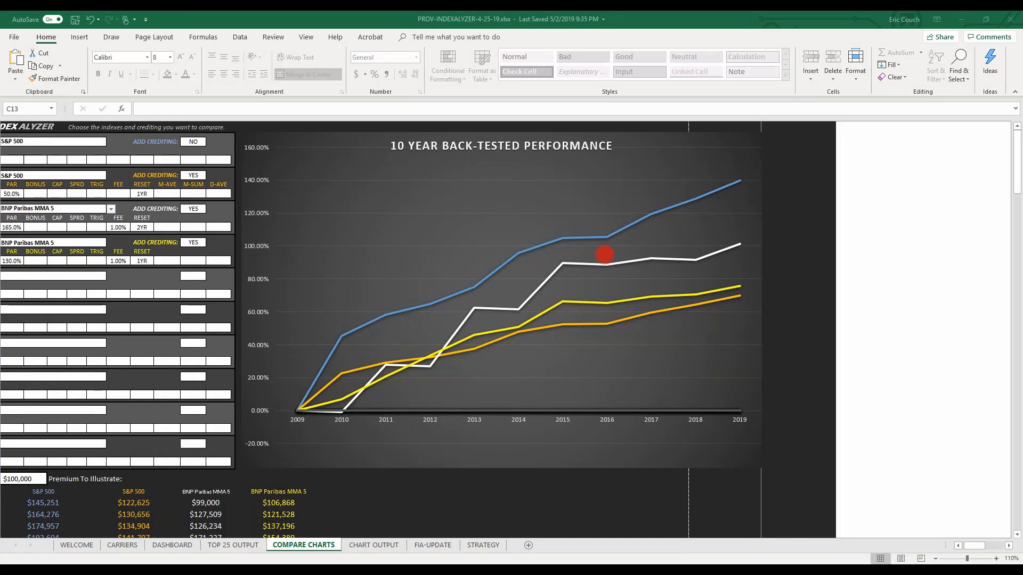
{"action": "mouse_move", "coordinate": [55, 168]}
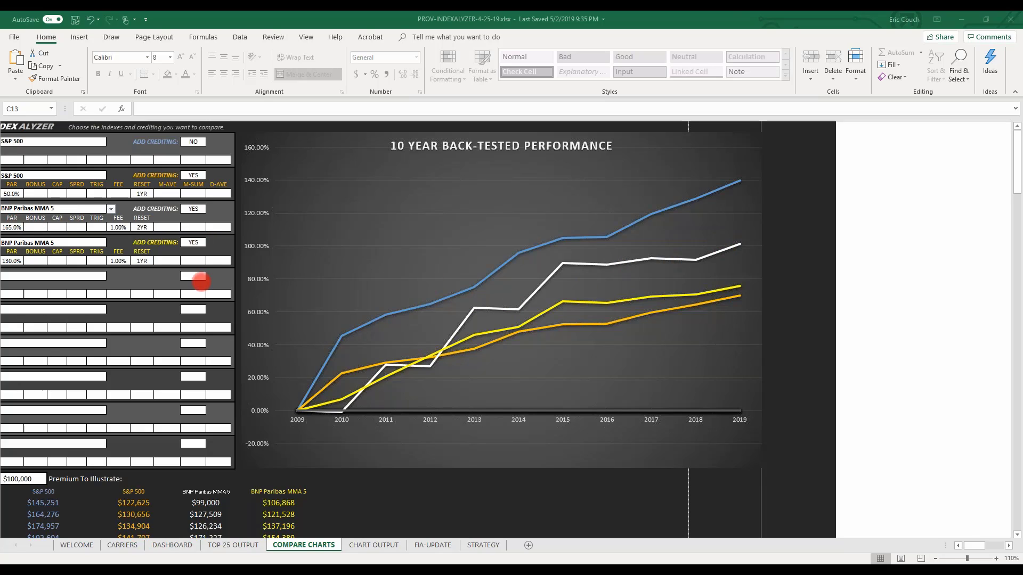
{"action": "mouse_move", "coordinate": [142, 260]}
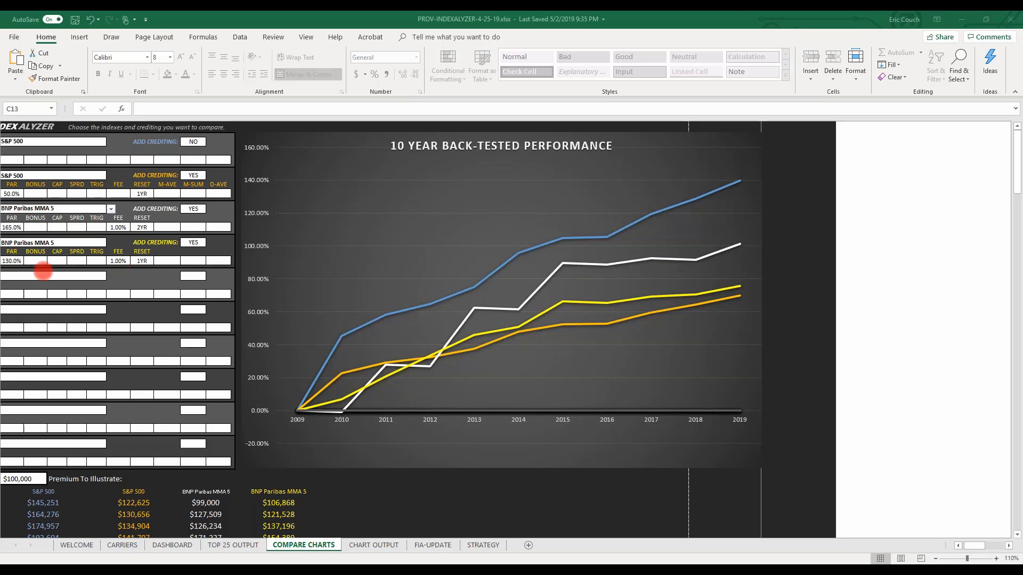
{"action": "mouse_move", "coordinate": [33, 263]}
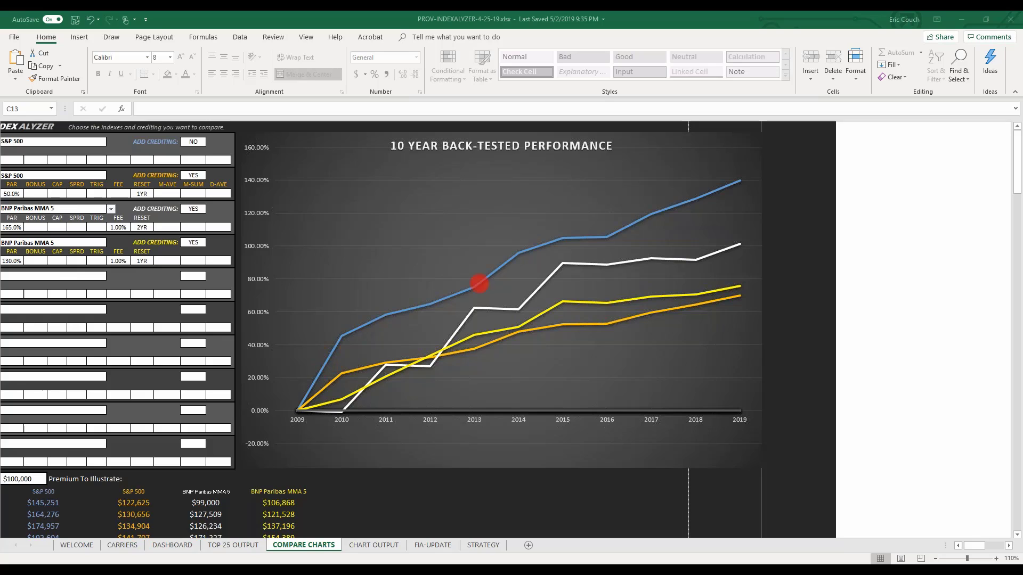
{"action": "mouse_move", "coordinate": [721, 209]}
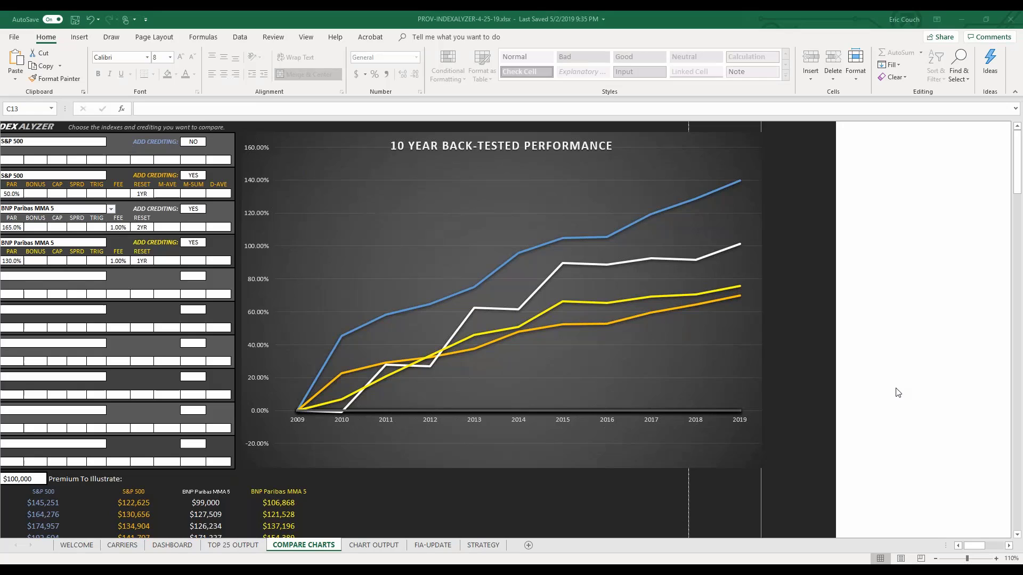
{"action": "scroll", "scroll_direction": "down", "scroll_amount": 3}
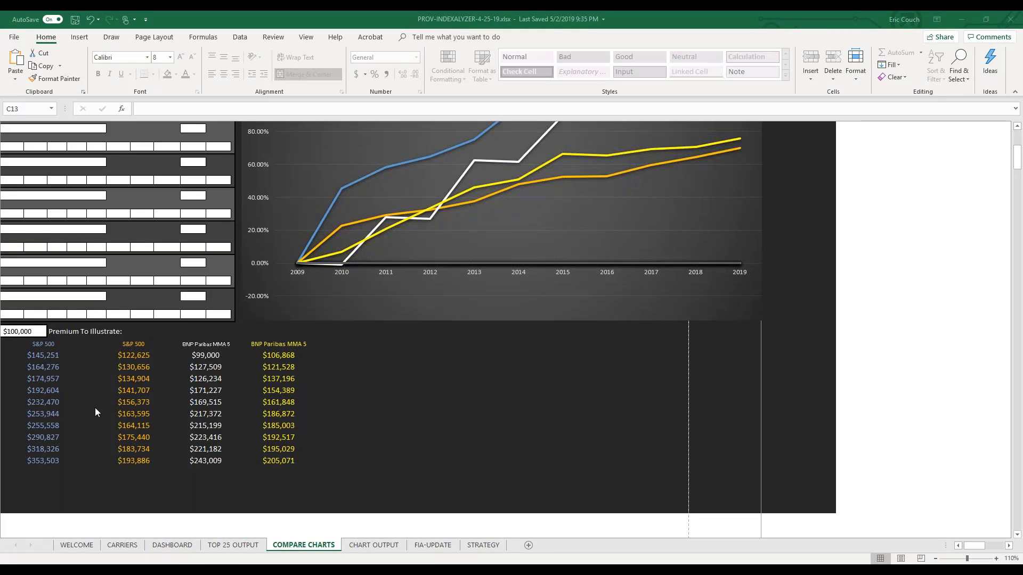
{"action": "mouse_move", "coordinate": [43, 465]}
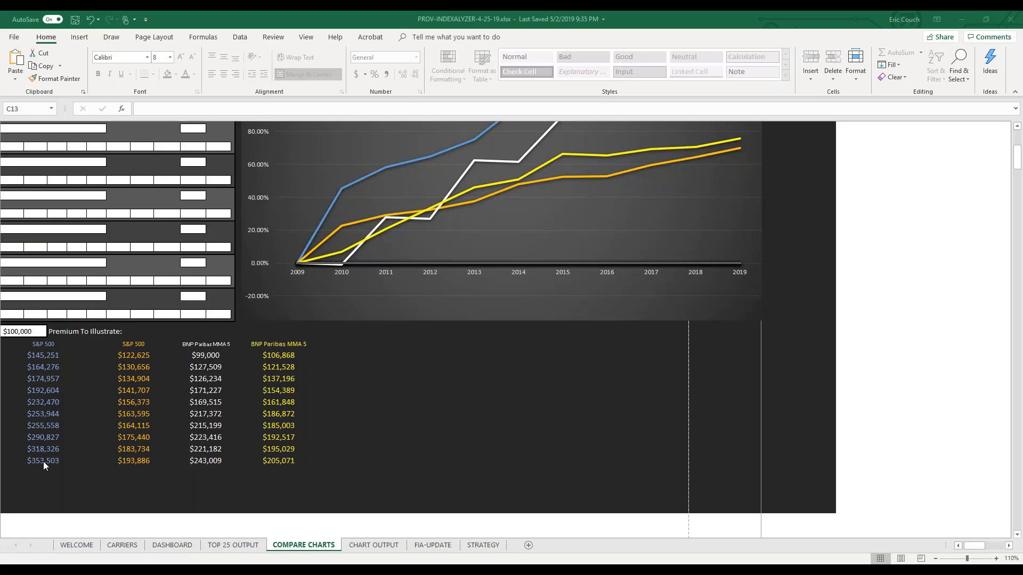
{"action": "mouse_move", "coordinate": [137, 470]}
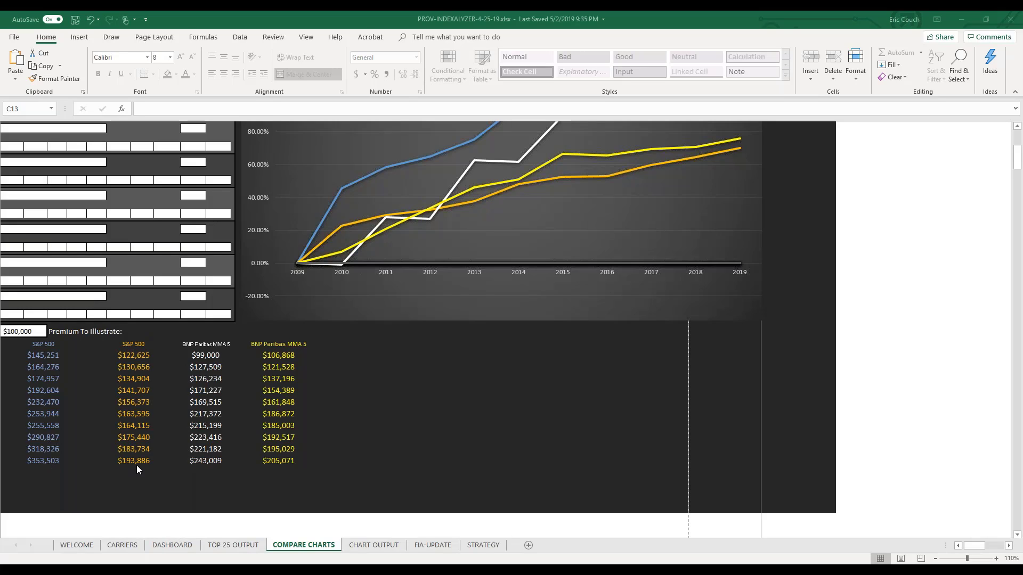
{"action": "mouse_move", "coordinate": [143, 468]}
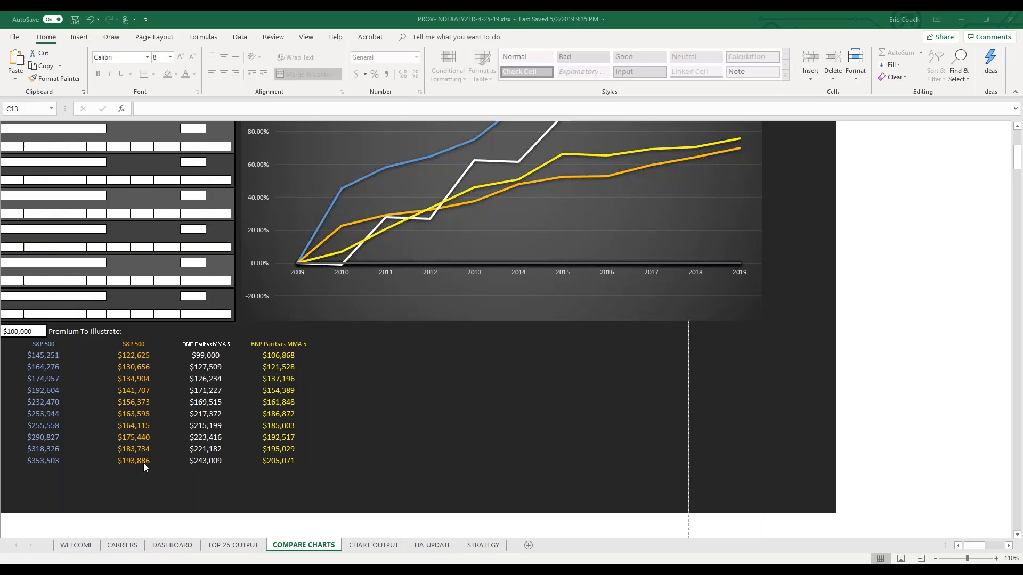
{"action": "mouse_move", "coordinate": [299, 465]}
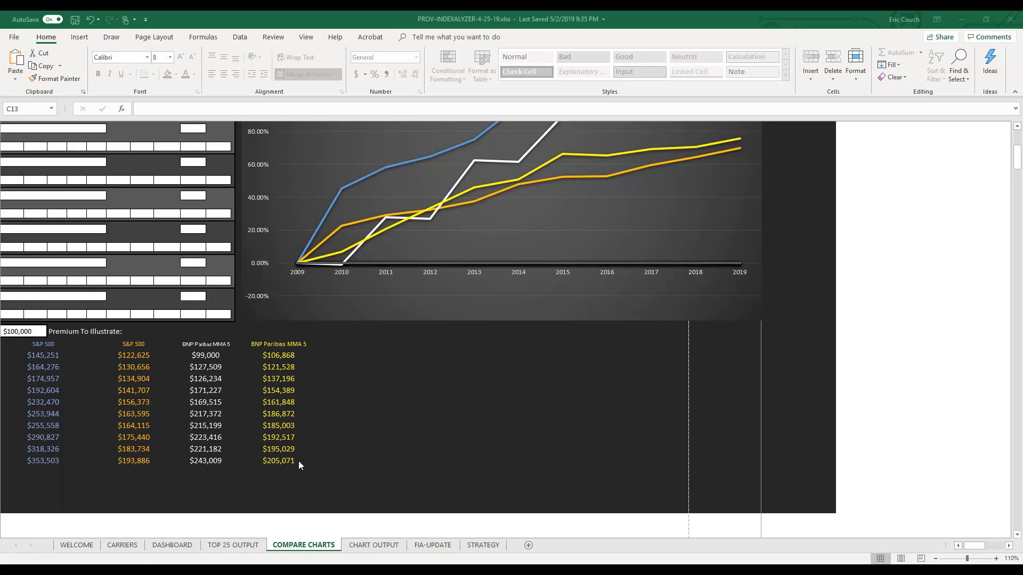
{"action": "mouse_move", "coordinate": [485, 377]}
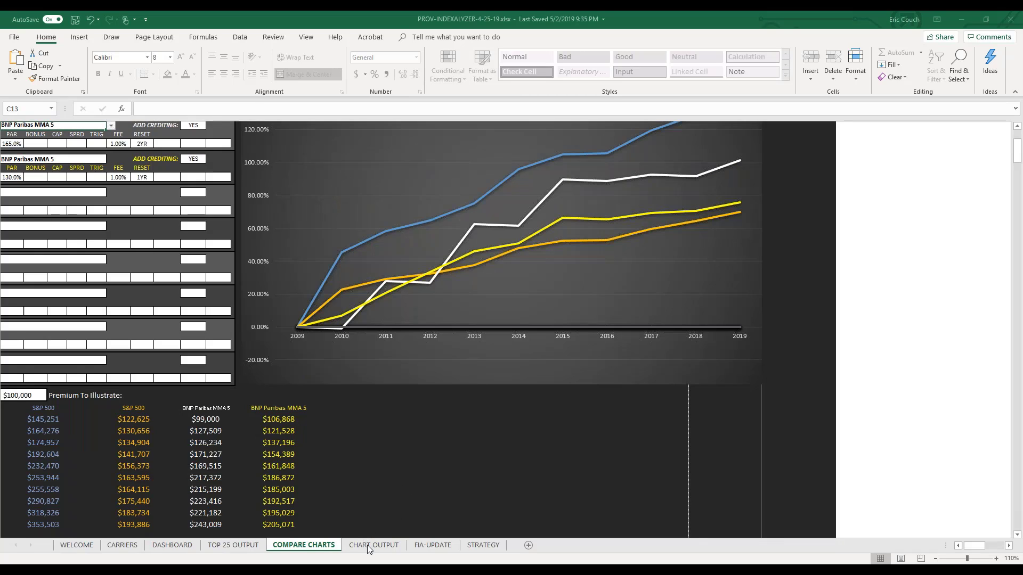
{"action": "left_click", "coordinate": [373, 544]}
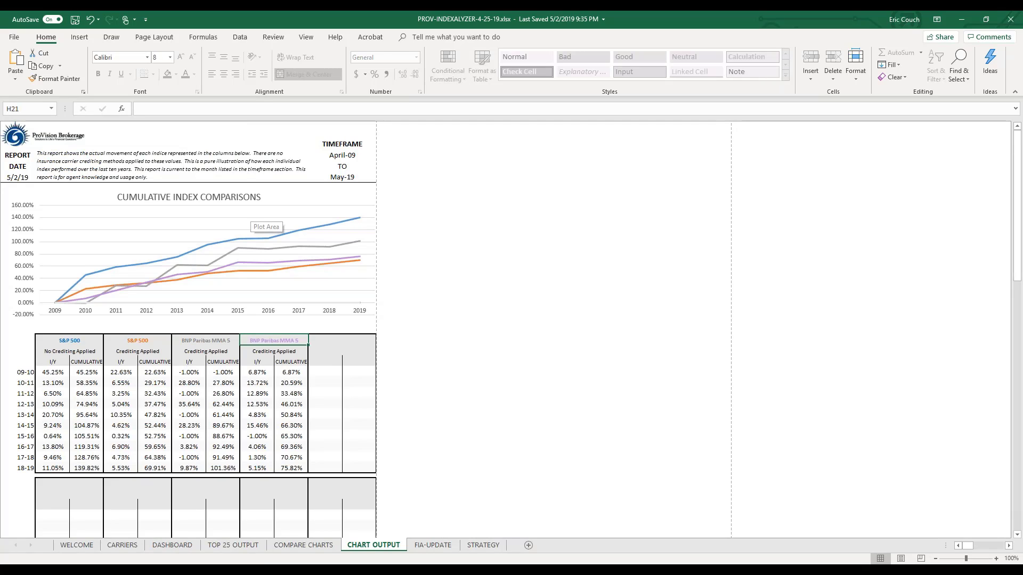
{"action": "mouse_move", "coordinate": [291, 285]}
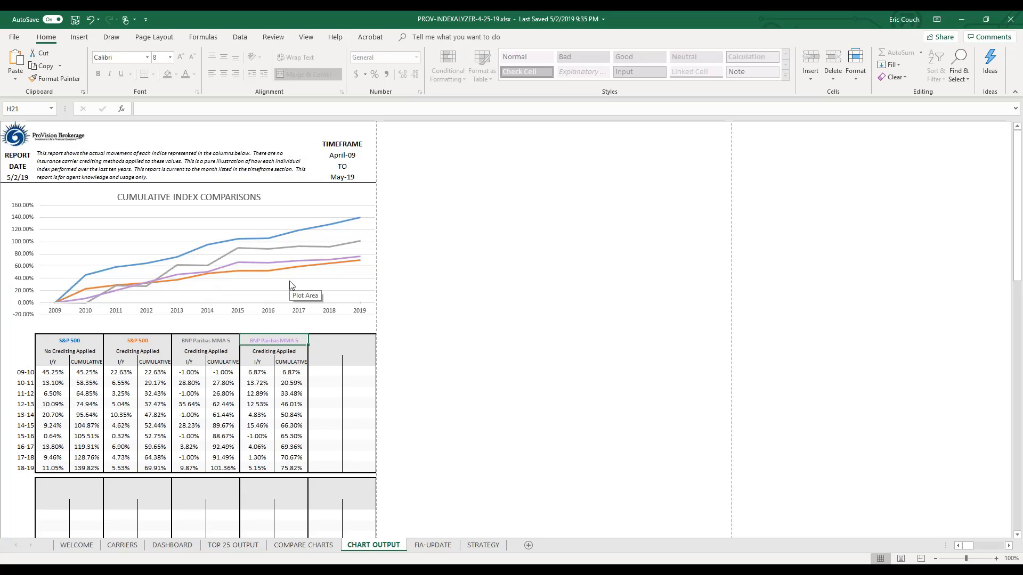
{"action": "mouse_move", "coordinate": [74, 302]}
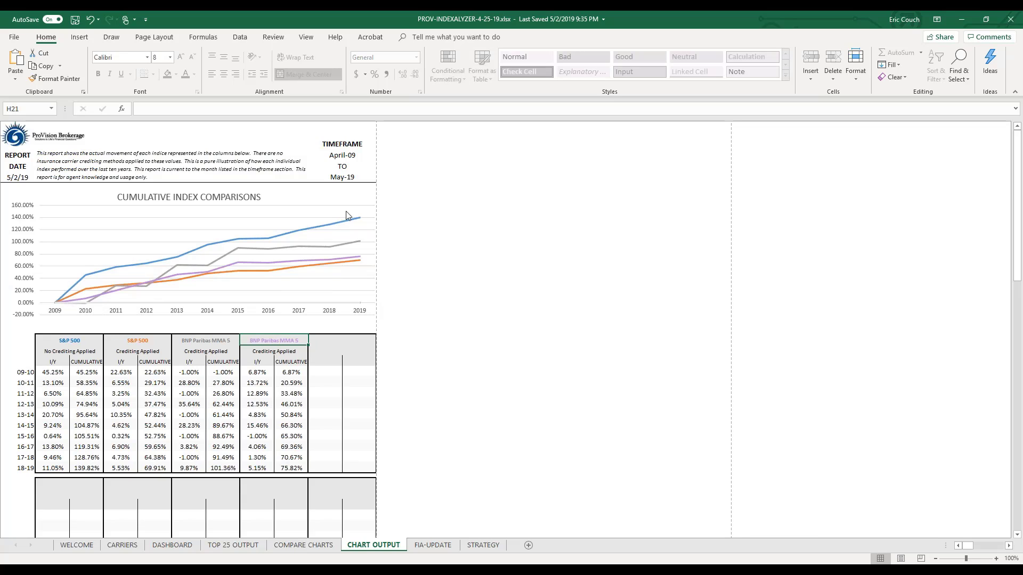
{"action": "mouse_move", "coordinate": [351, 244]}
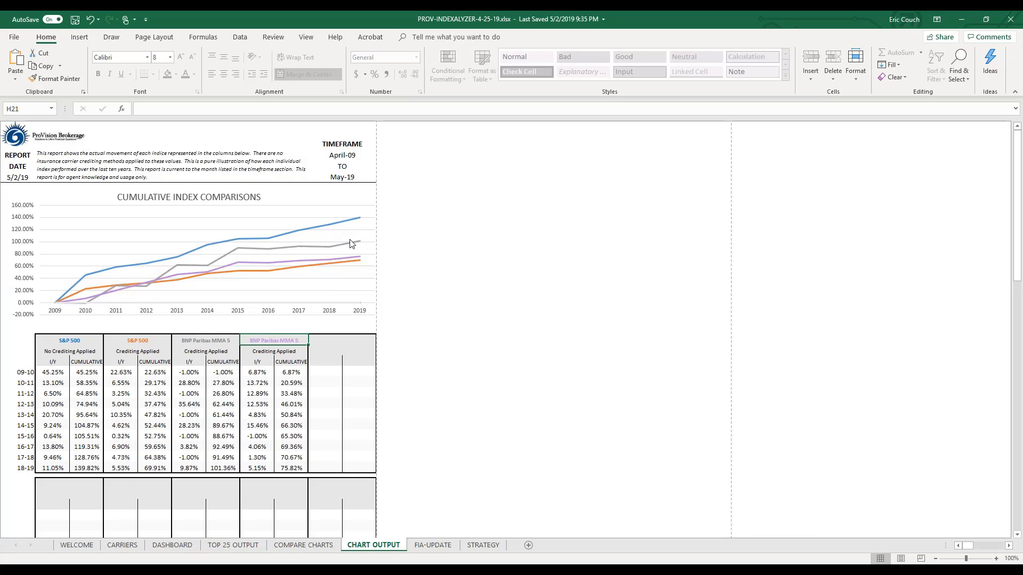
{"action": "mouse_move", "coordinate": [276, 268]}
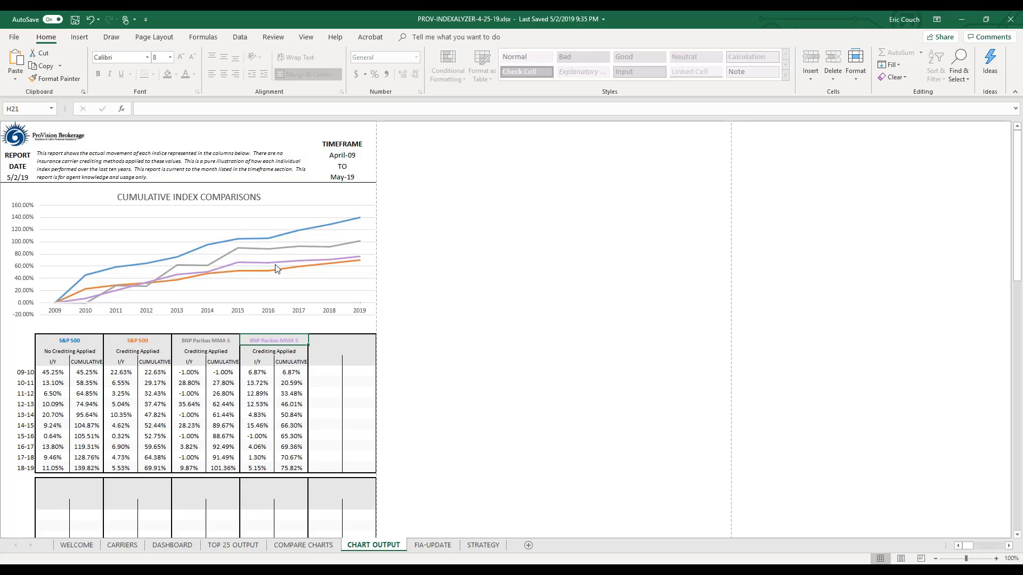
{"action": "mouse_move", "coordinate": [249, 279]}
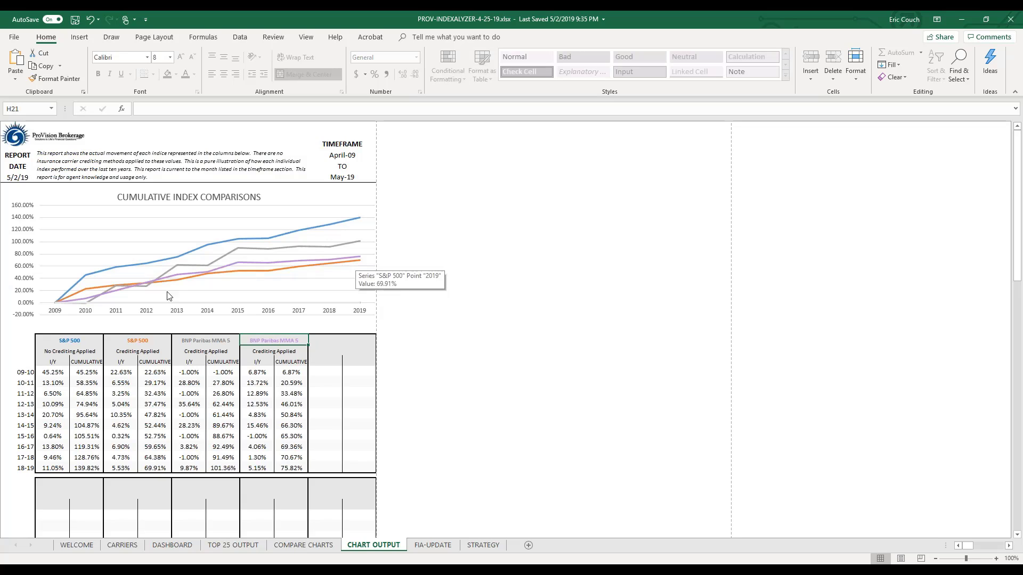
{"action": "mouse_move", "coordinate": [243, 372]}
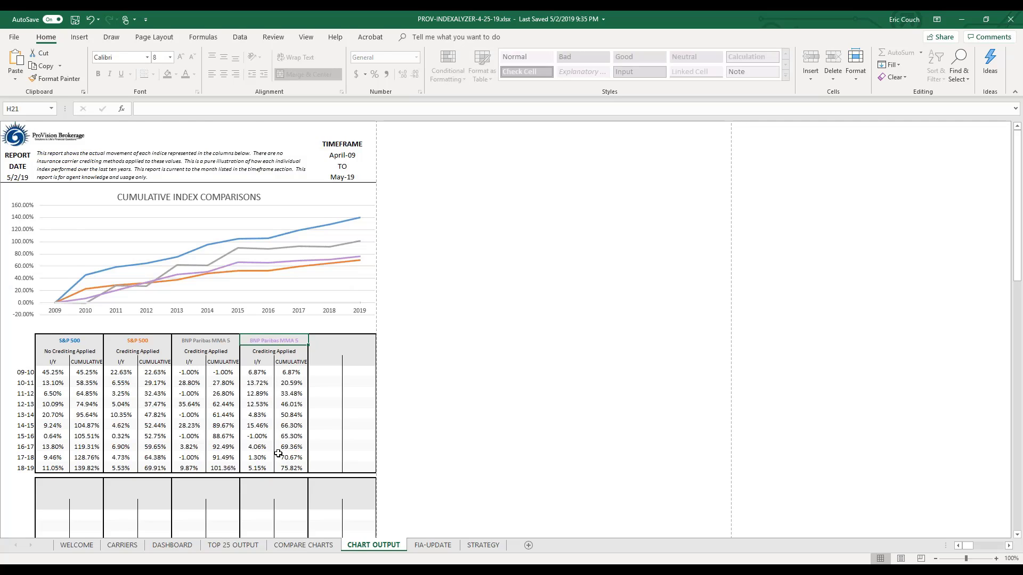
{"action": "scroll", "scroll_direction": "down", "scroll_amount": 3}
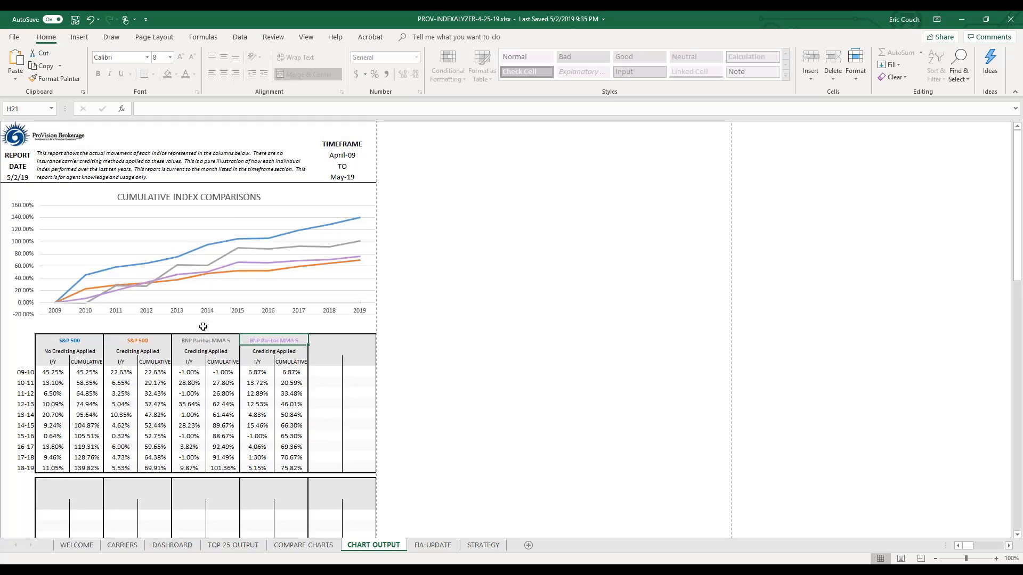
{"action": "mouse_move", "coordinate": [228, 387]}
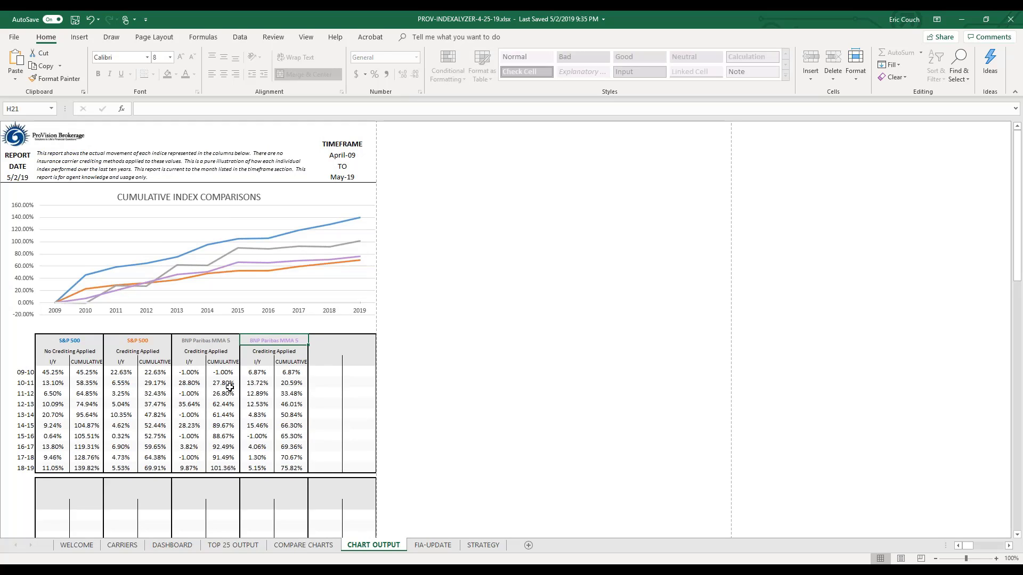
{"action": "mouse_move", "coordinate": [297, 365]}
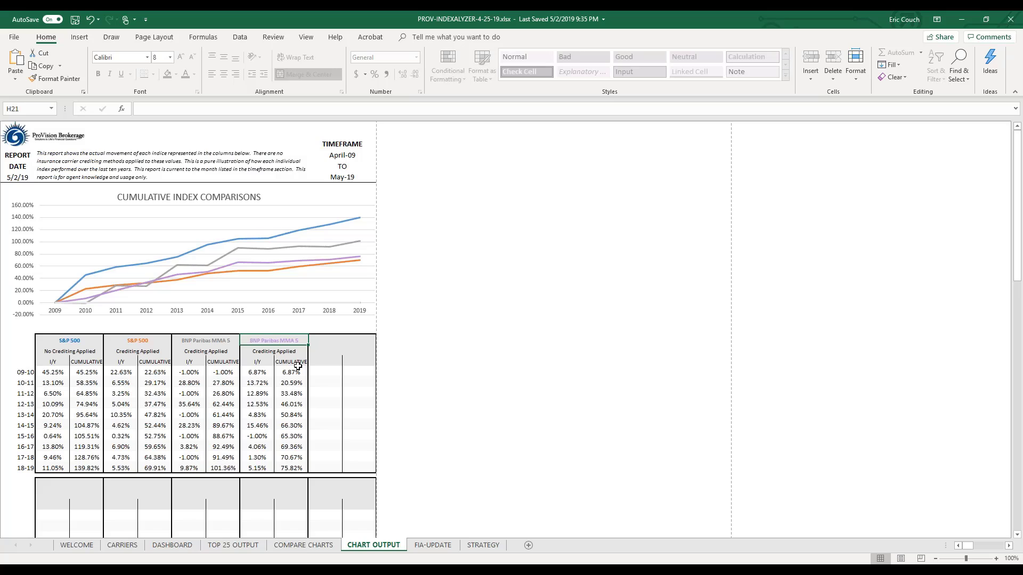
{"action": "key", "text": "alt+tab"}
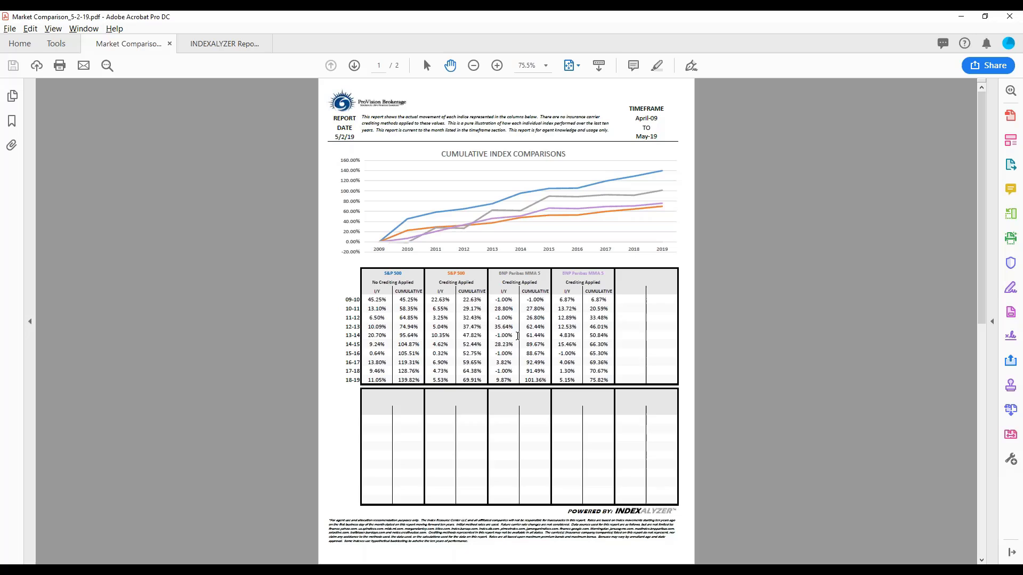
{"action": "mouse_move", "coordinate": [910, 433]}
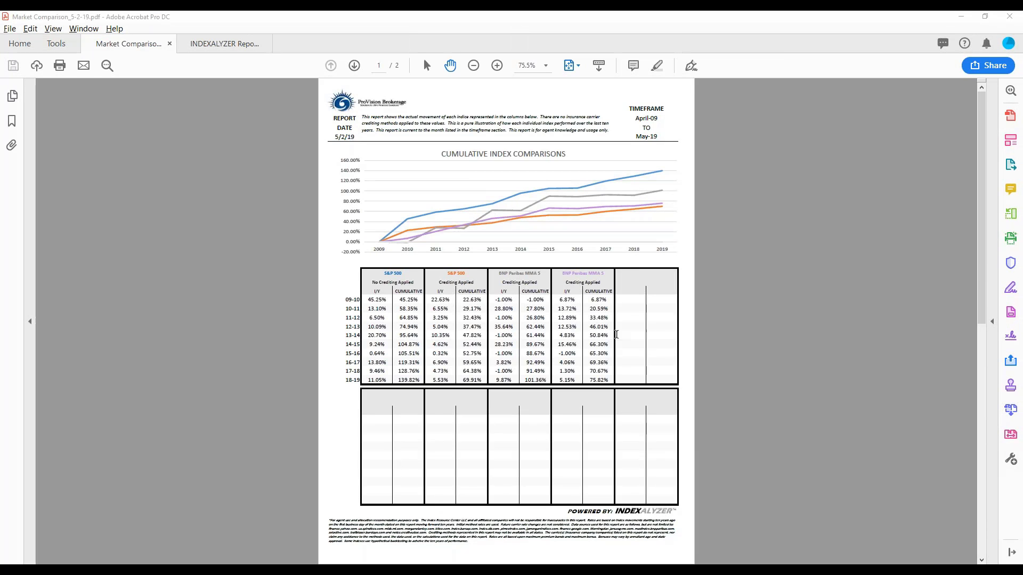
{"action": "mouse_move", "coordinate": [944, 386]}
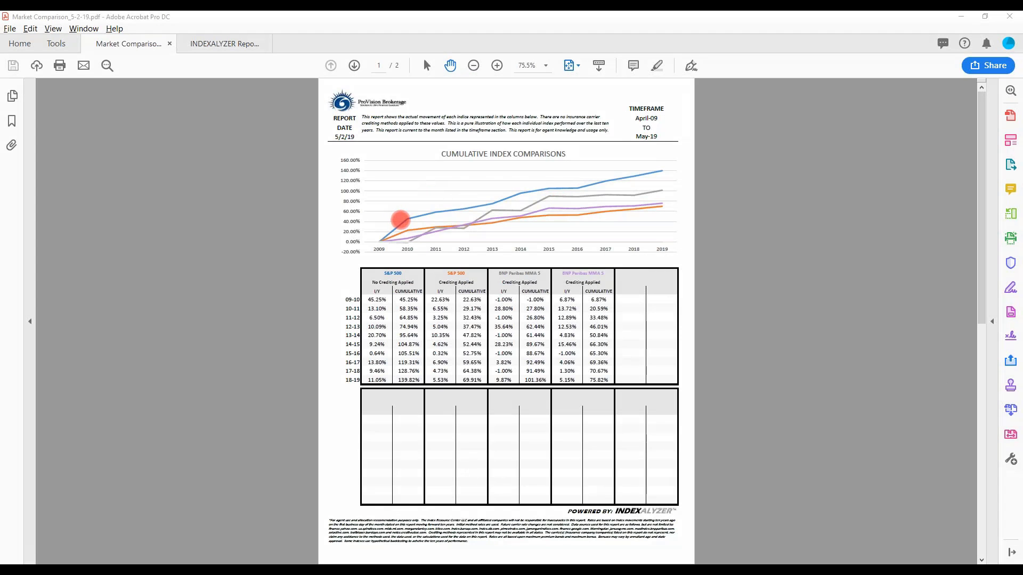
{"action": "mouse_move", "coordinate": [500, 211]}
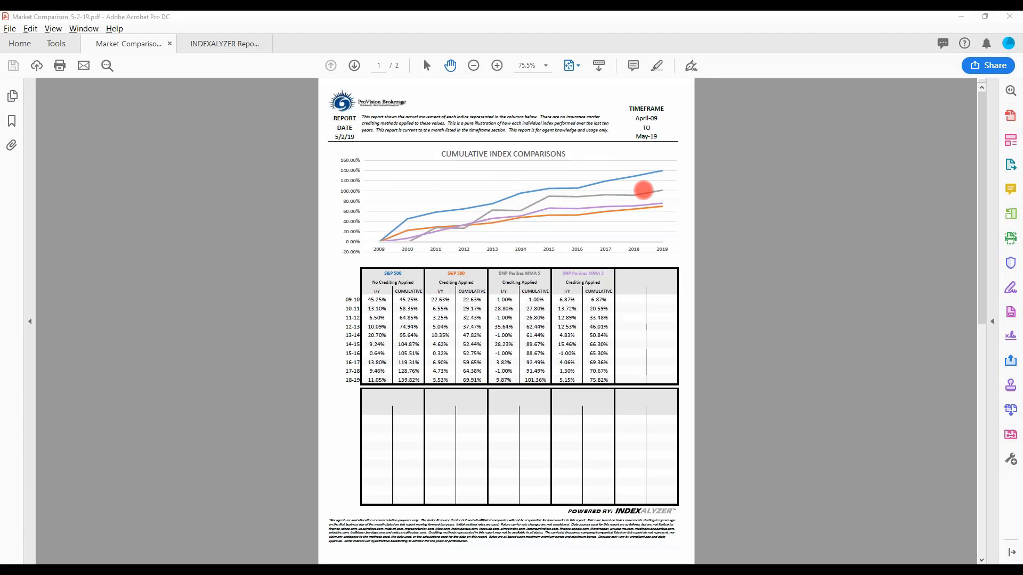
{"action": "mouse_move", "coordinate": [625, 196]}
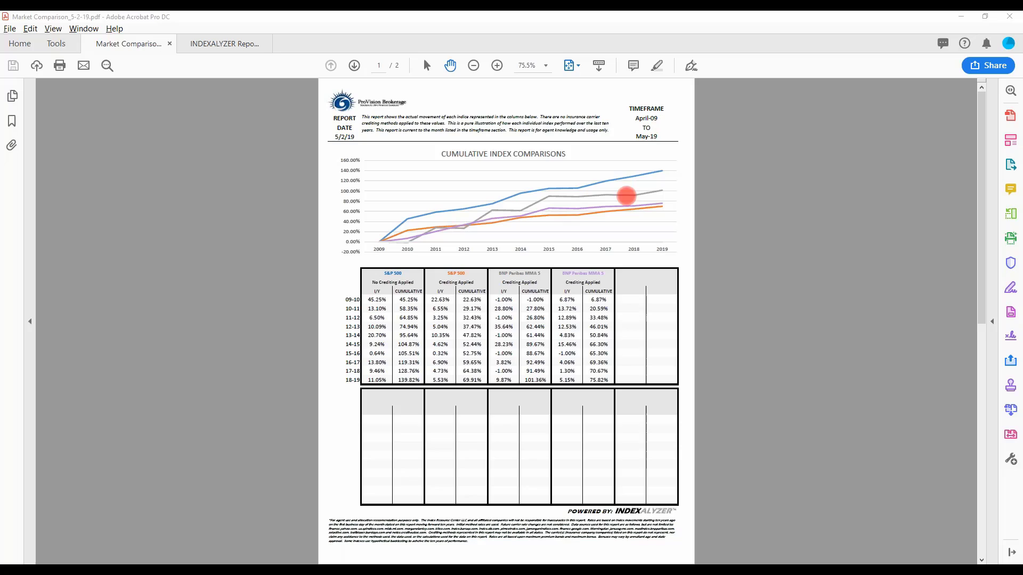
{"action": "mouse_move", "coordinate": [625, 214]}
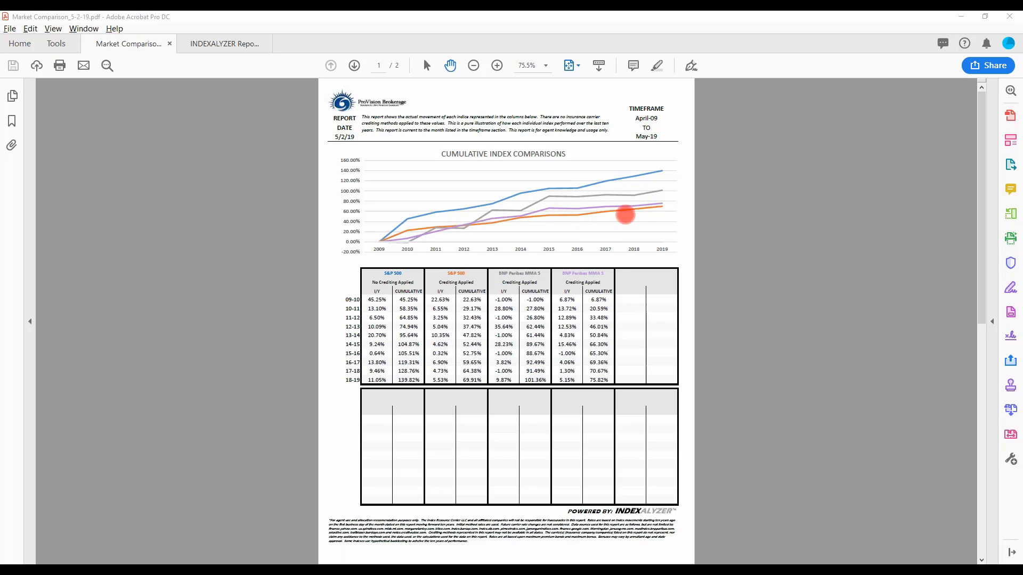
{"action": "mouse_move", "coordinate": [533, 223]}
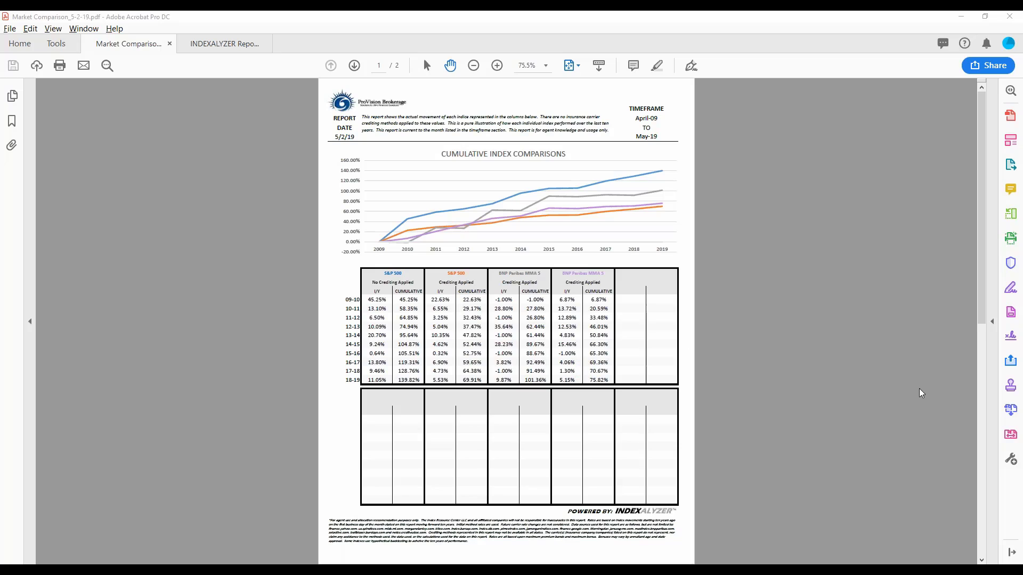
{"action": "mouse_move", "coordinate": [637, 373]}
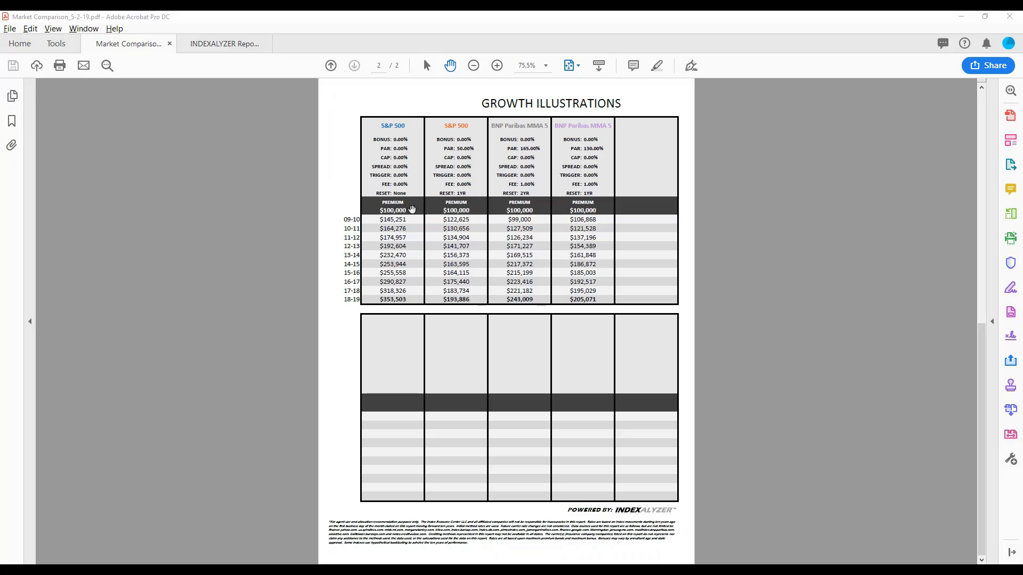
{"action": "mouse_move", "coordinate": [530, 267]}
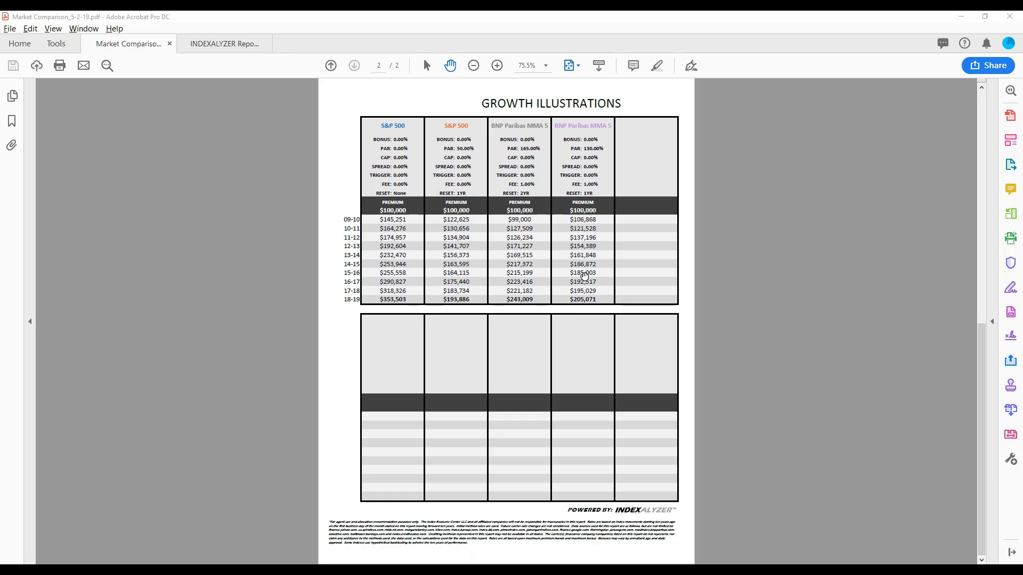
{"action": "mouse_move", "coordinate": [554, 278]}
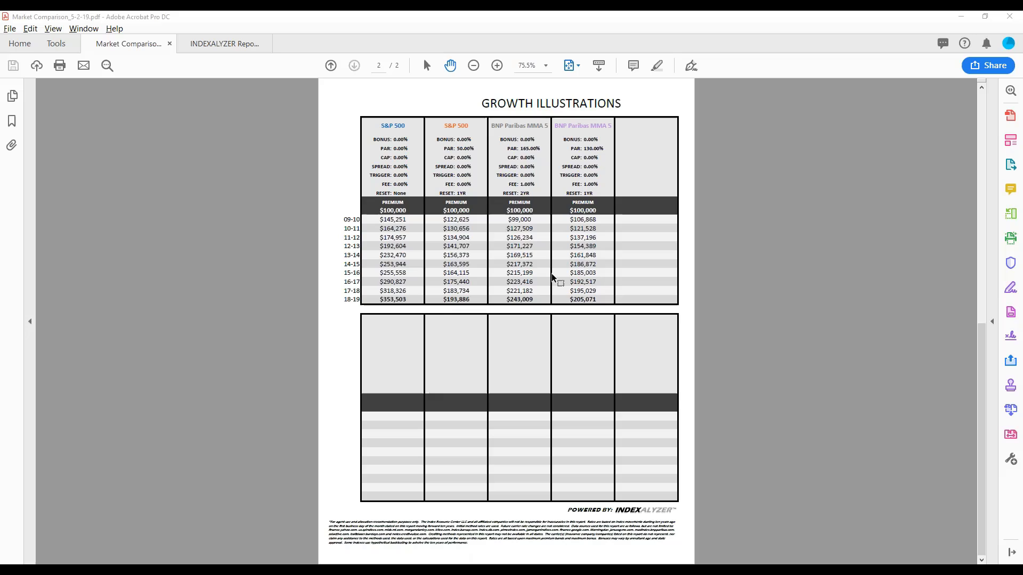
{"action": "mouse_move", "coordinate": [384, 297]}
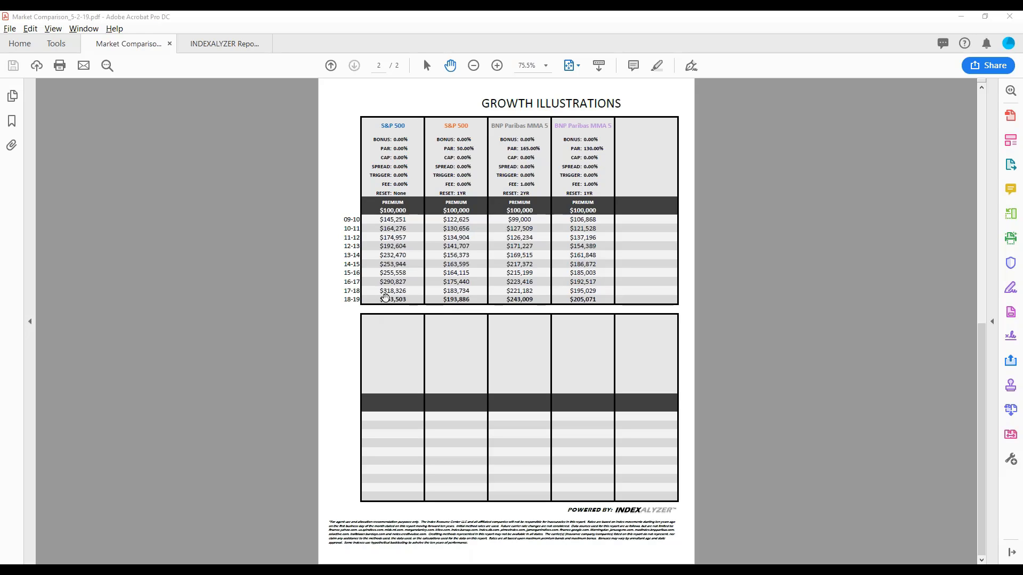
{"action": "mouse_move", "coordinate": [522, 264]}
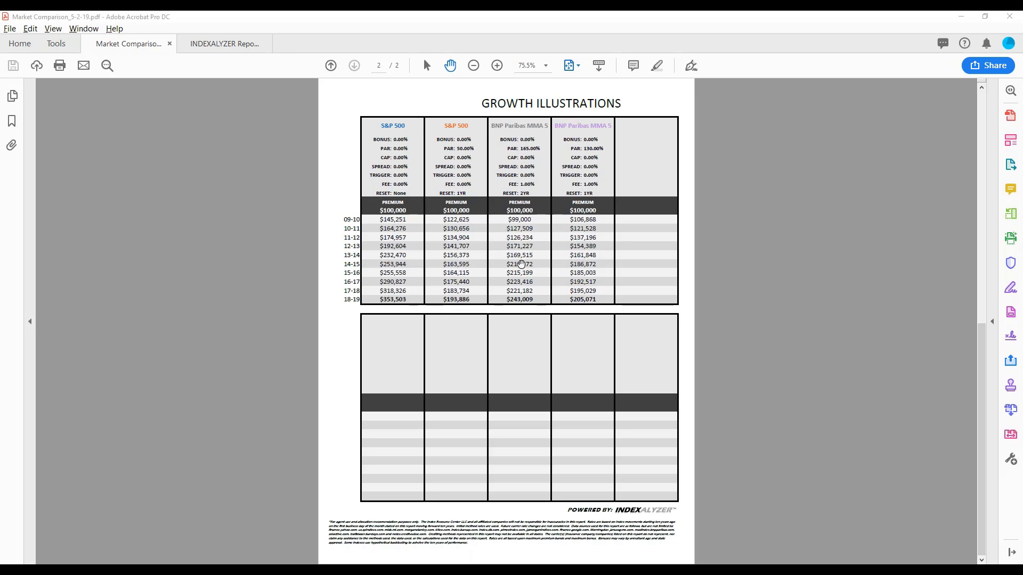
{"action": "mouse_move", "coordinate": [899, 414]}
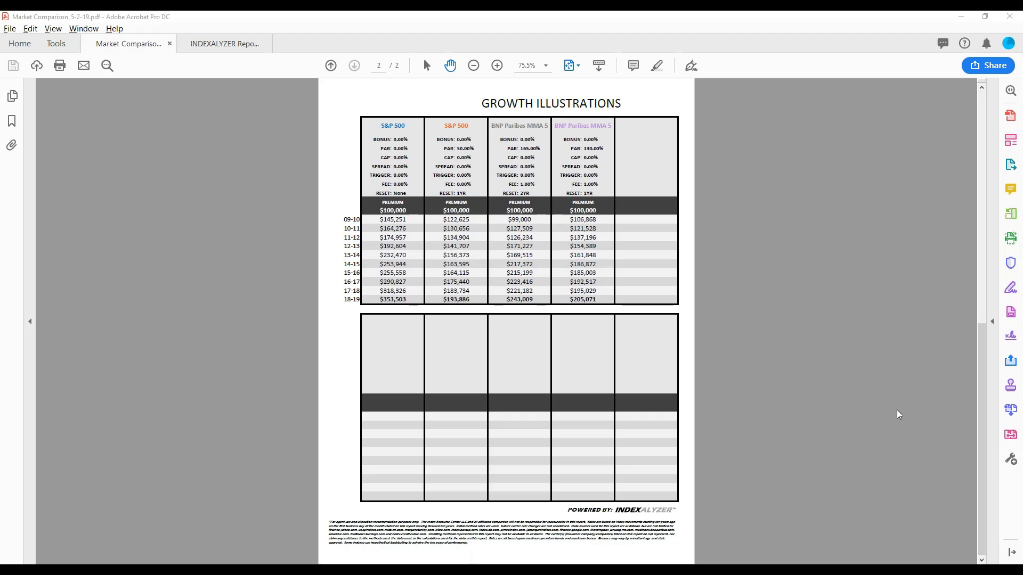